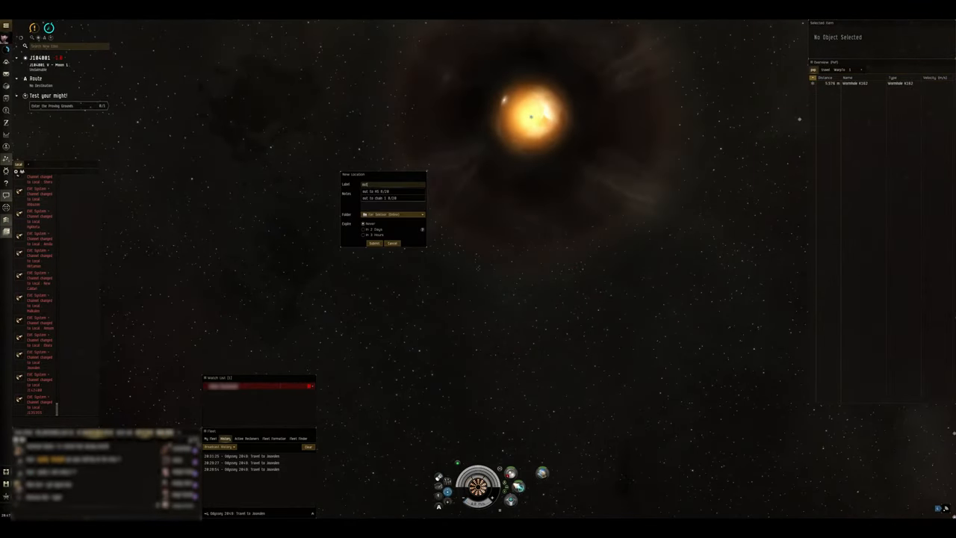
Dismiss the Redeem Items prompt and arrive on grid inside the overlapping disruption bubbles
click(373, 243)
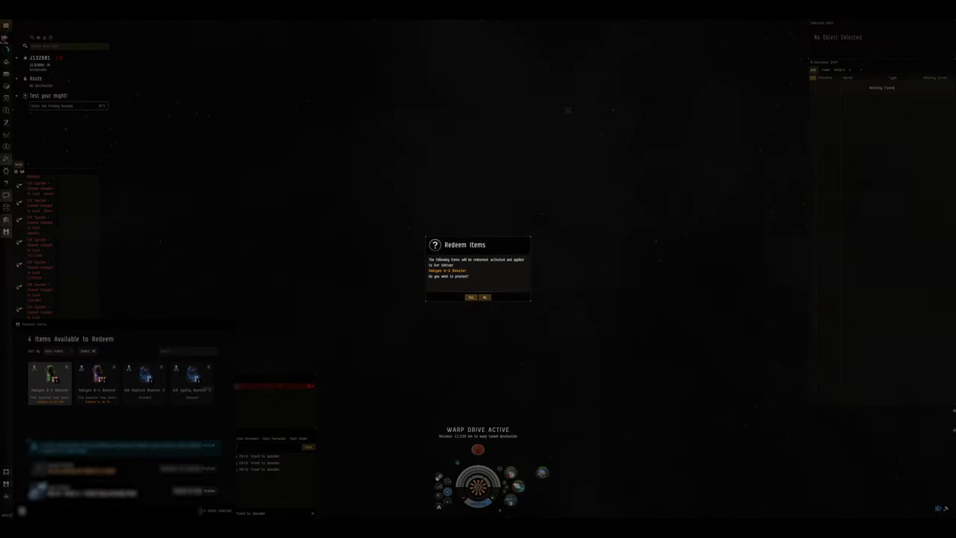
click(469, 297)
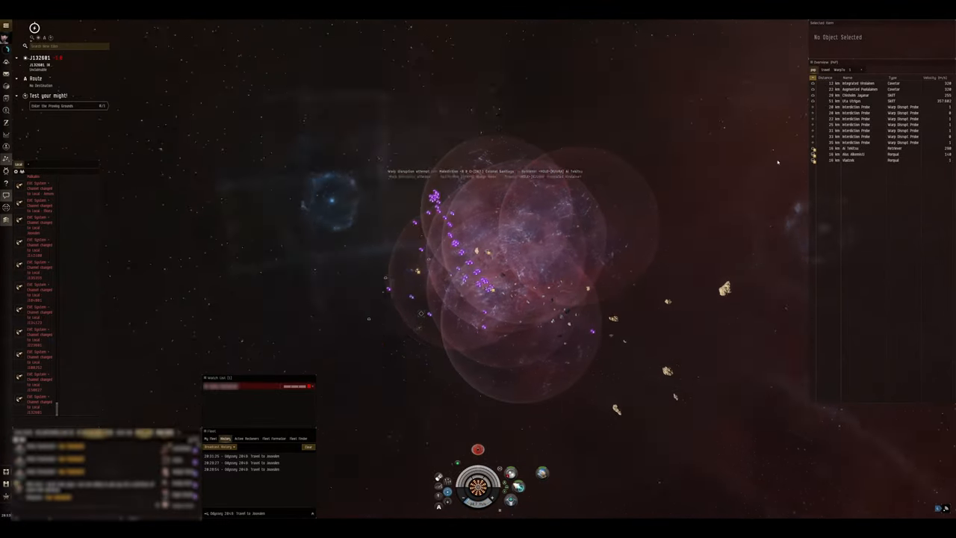